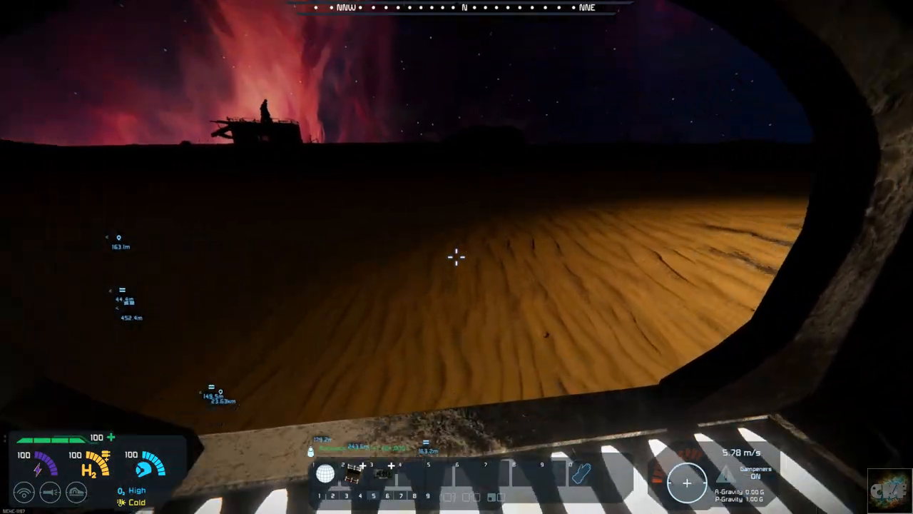
{"action": "mouse_move", "coordinate": [456, 257]}
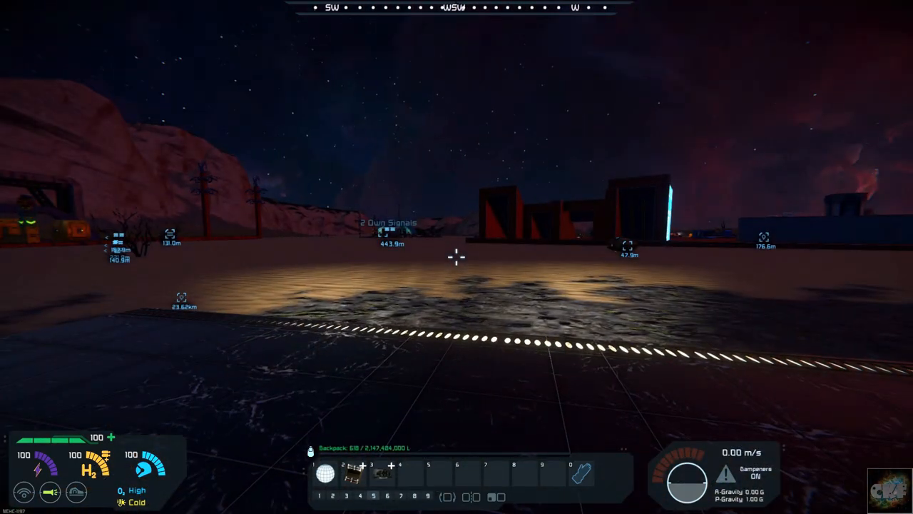
{"action": "key", "text": "g"}
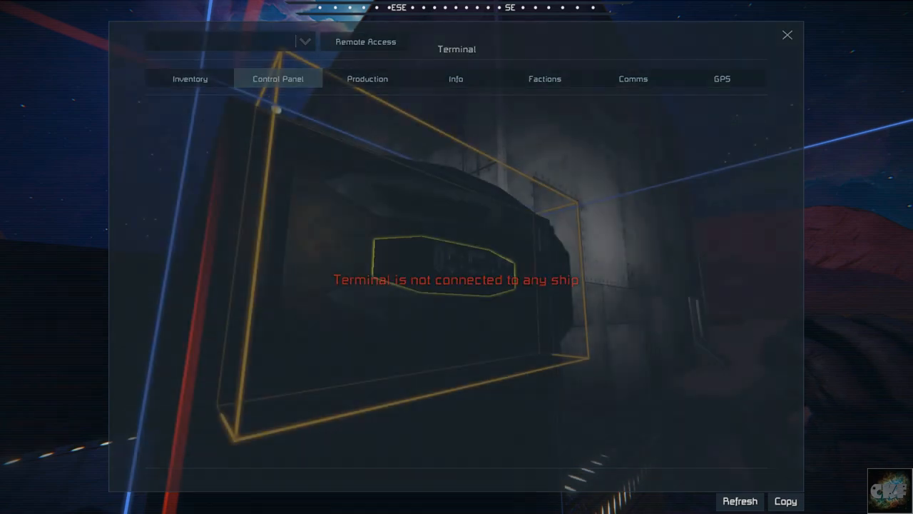
Step: View the terminal block's Control Panel, which reports no ship connection
{"action": "left_click", "coordinate": [788, 35]}
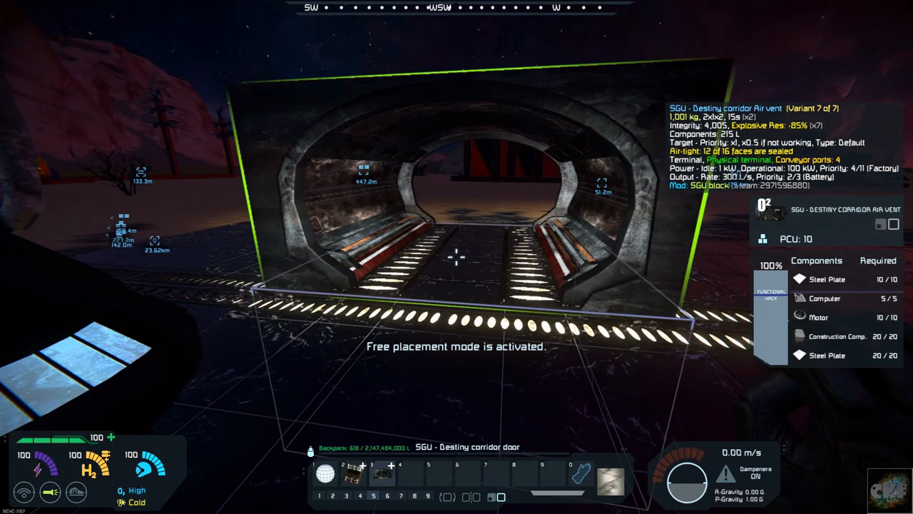
{"action": "mouse_move", "coordinate": [457, 257]}
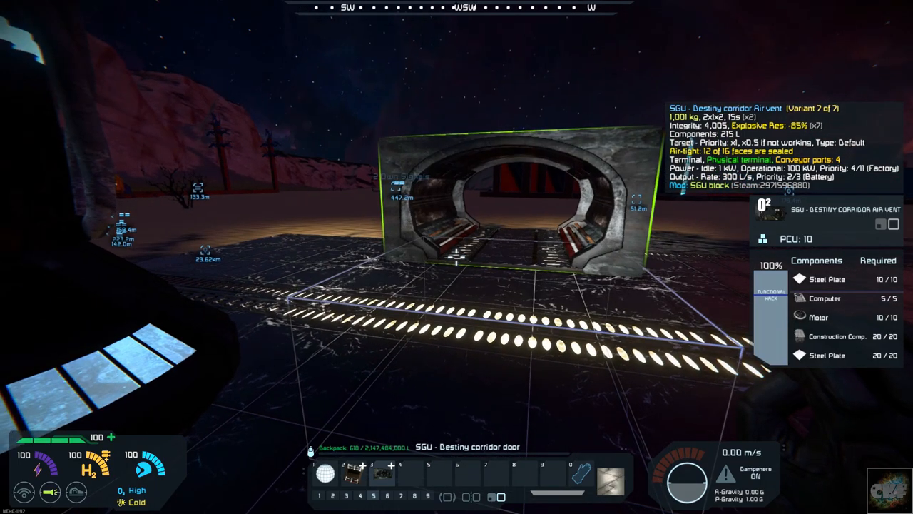